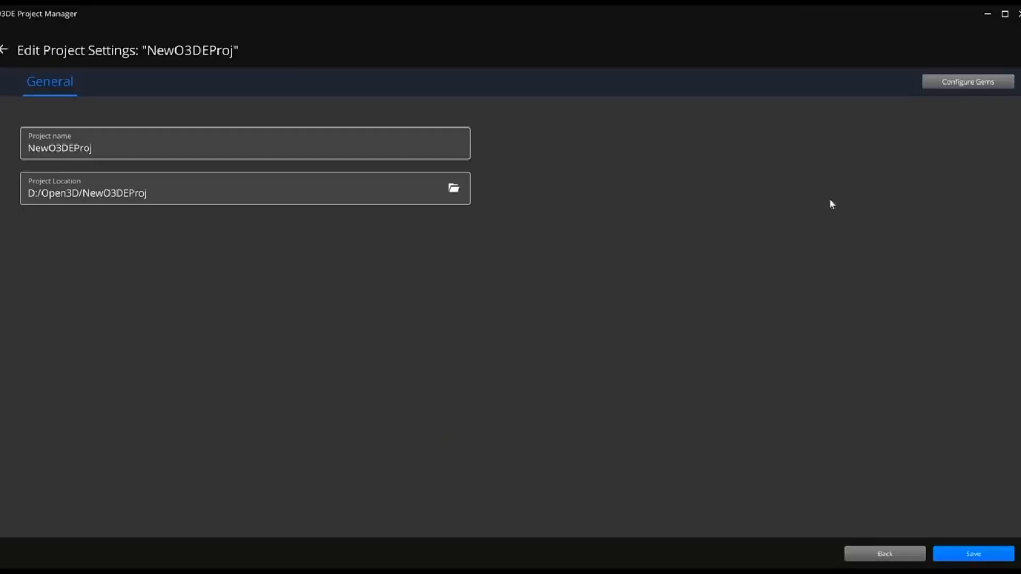
Step: Browse the Gem Catalog for the NewO3DEProj project
click(968, 81)
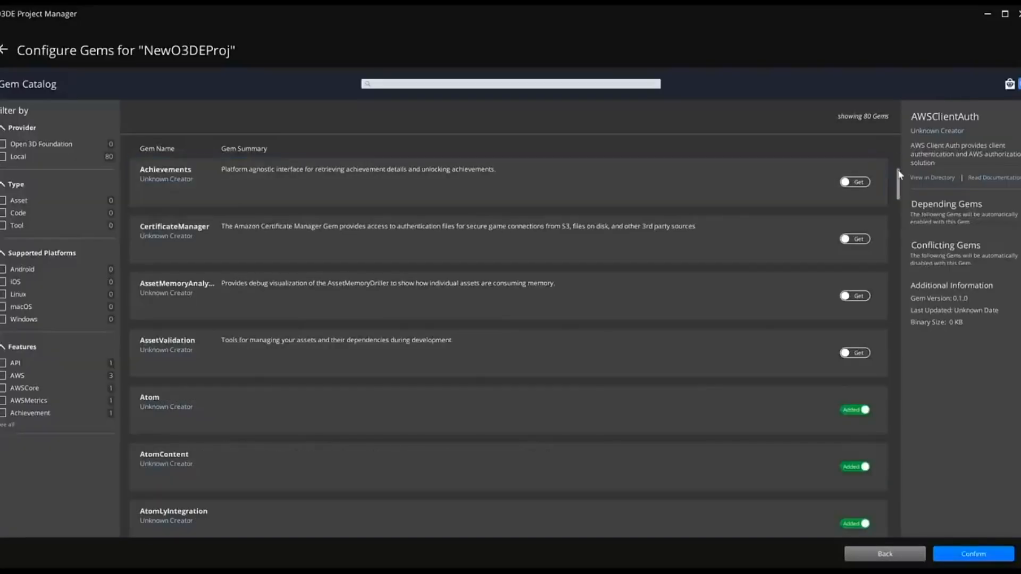
scroll(down, 3)
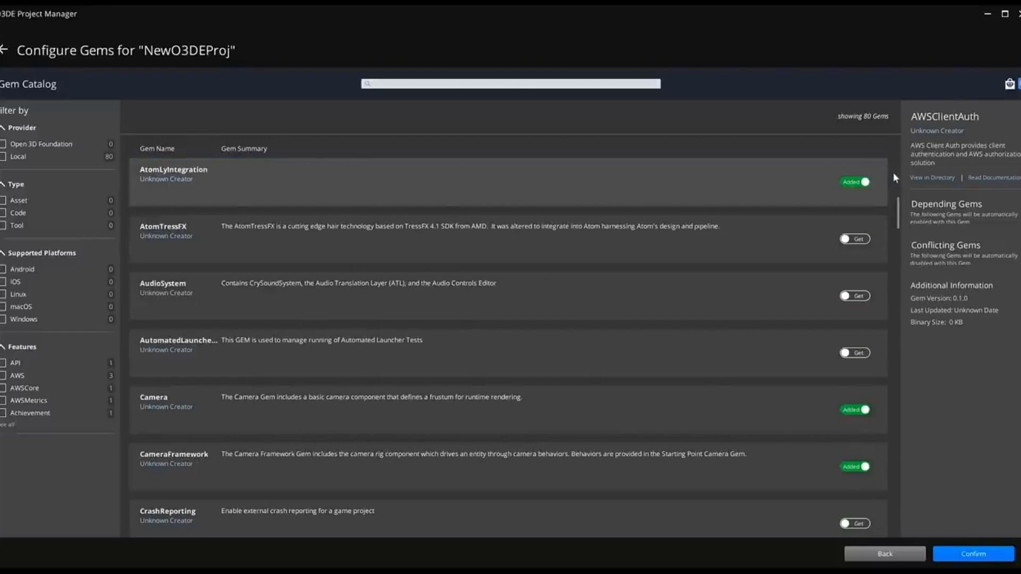
scroll(down, 3)
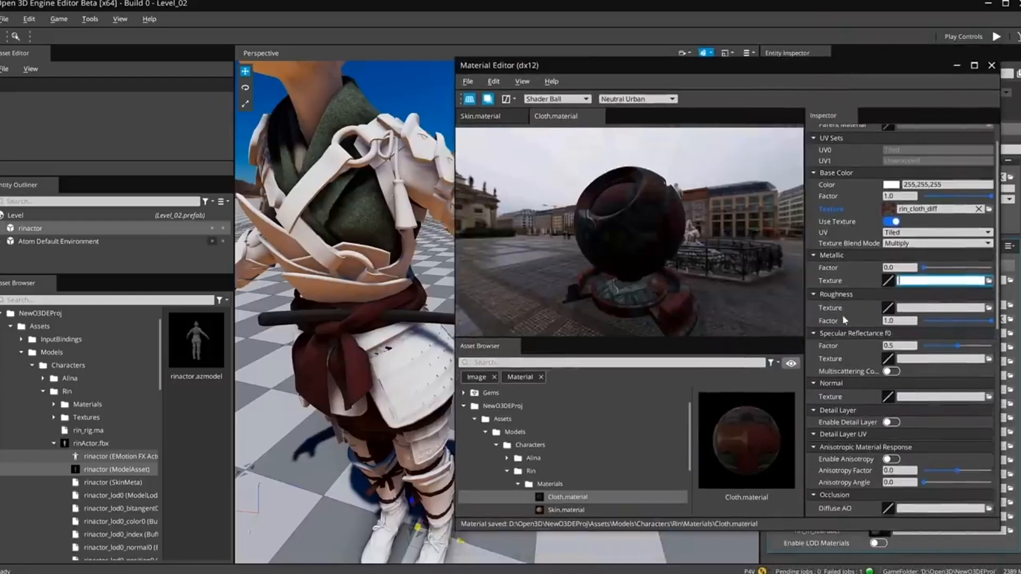
Step: In Script Canvas, wire the On Pressed output pin to the Print node's In pin
click(468, 81)
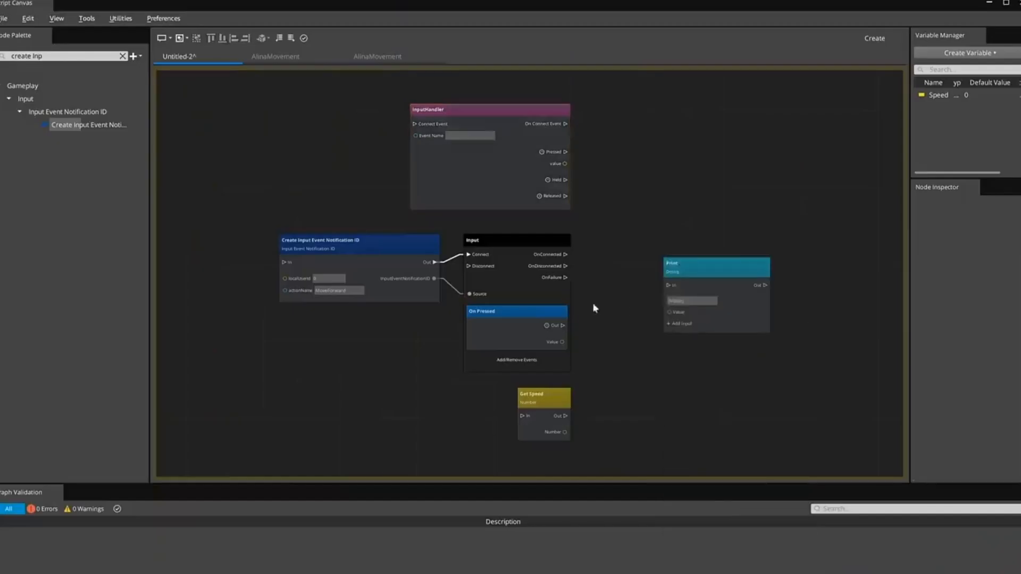
drag(564, 326, 669, 285)
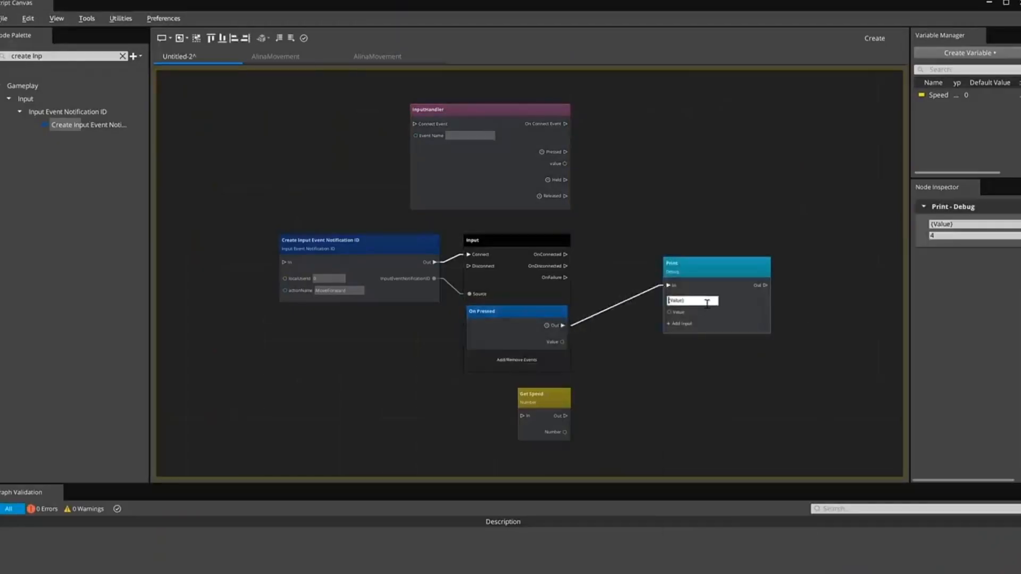